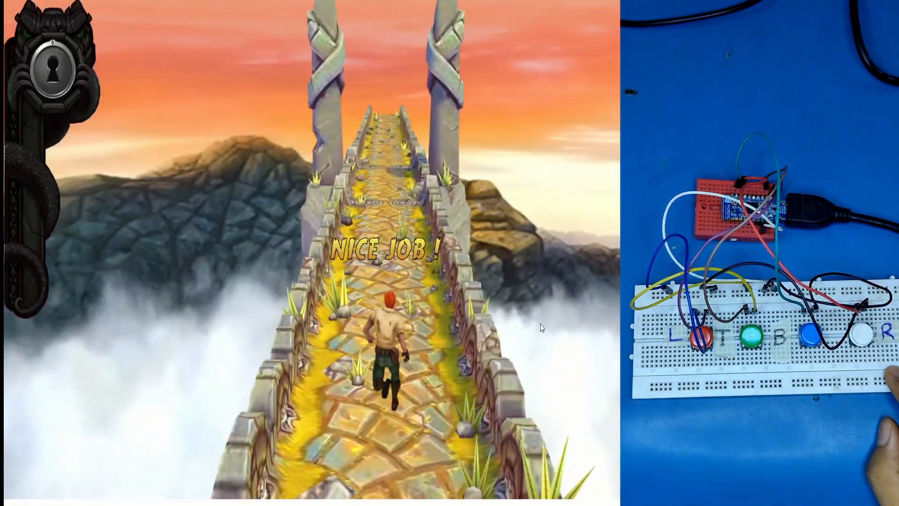
Open nrf52840dongle_nrf52840.overlay to view the four ButtonSignals GPIO input definitions
left_click(807, 338)
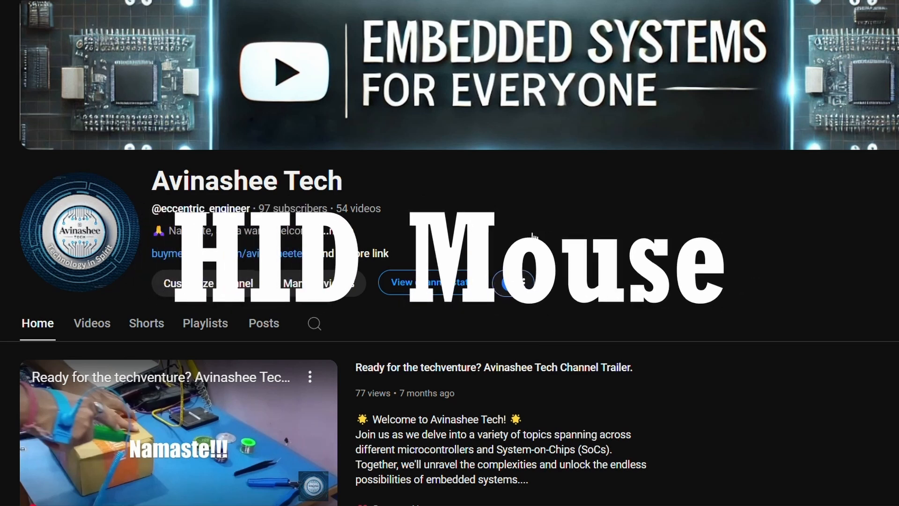
scroll("down", 3)
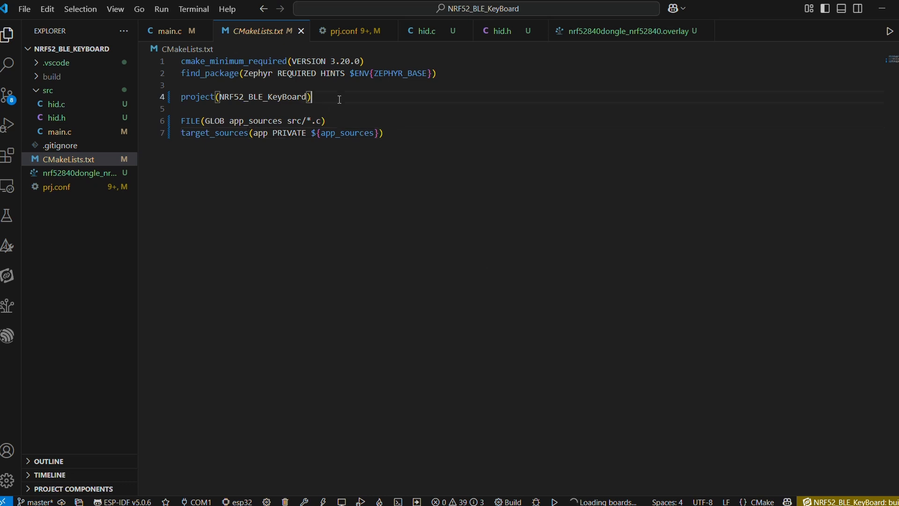
mouse_move(379, 211)
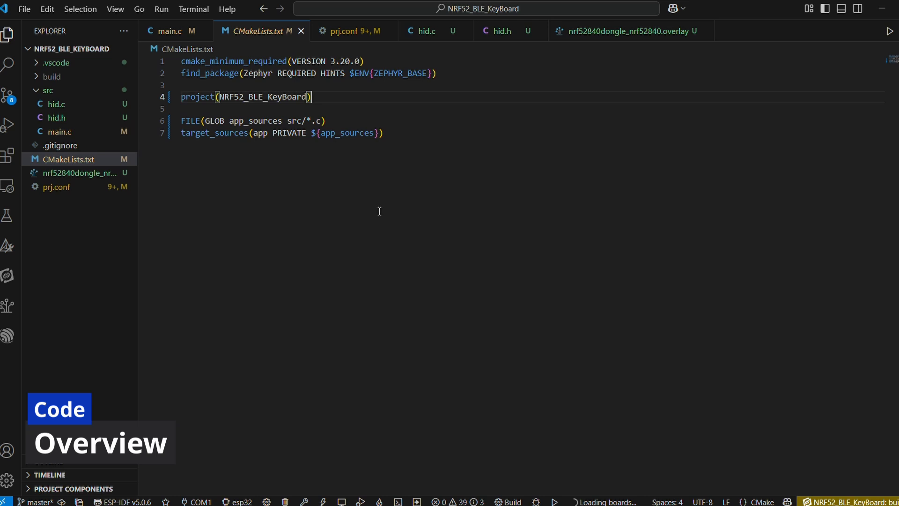
mouse_move(629, 94)
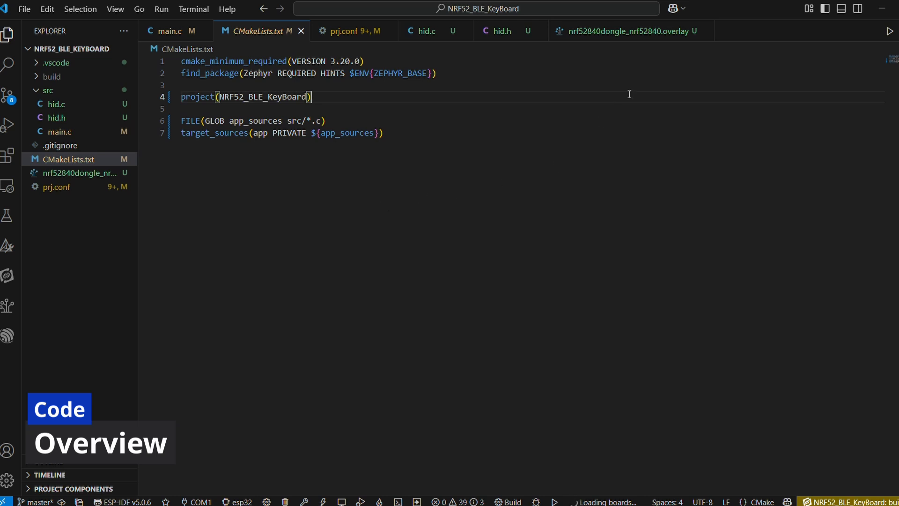
left_click(628, 31)
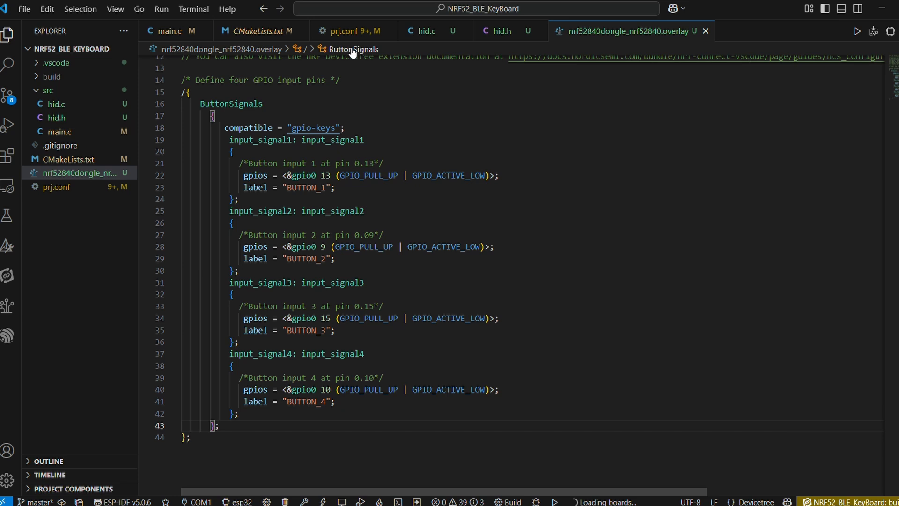
Review the CONFIG_BT options in prj.conf, then bring up hid.h
left_click(348, 31)
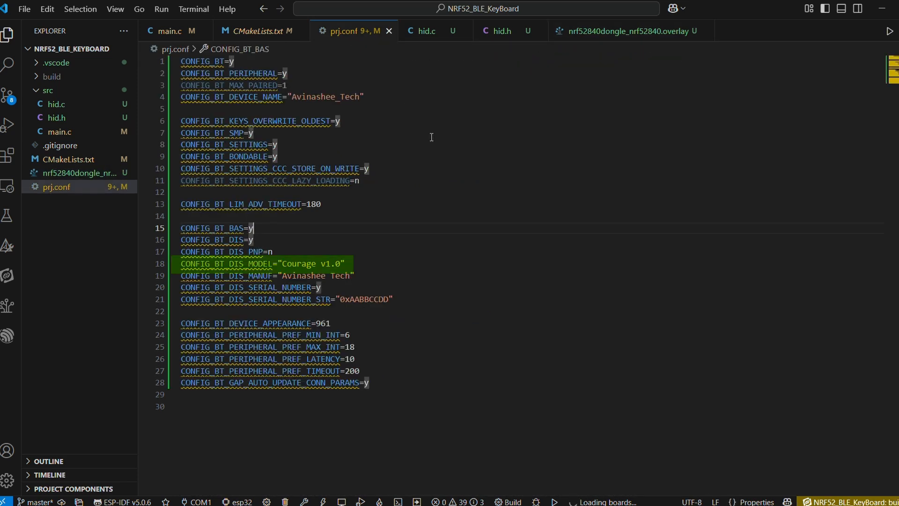
left_click(345, 263)
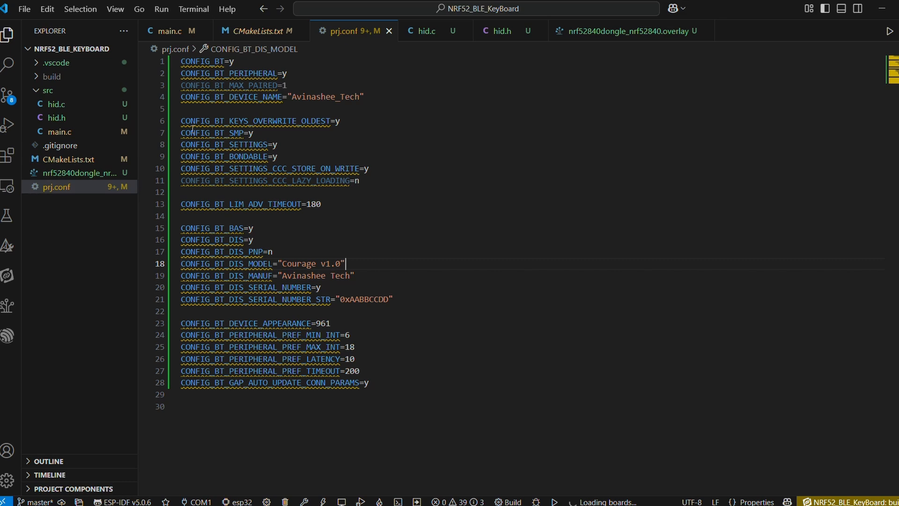
left_click(503, 30)
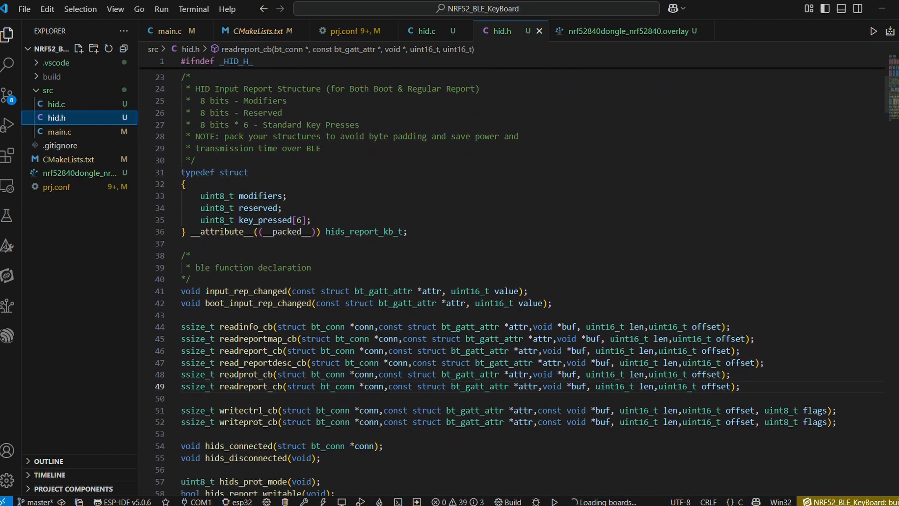
Highlight the packed hids_report_kb_t keyboard report typedef, then open hid.c
left_click_drag(181, 172, 407, 232)
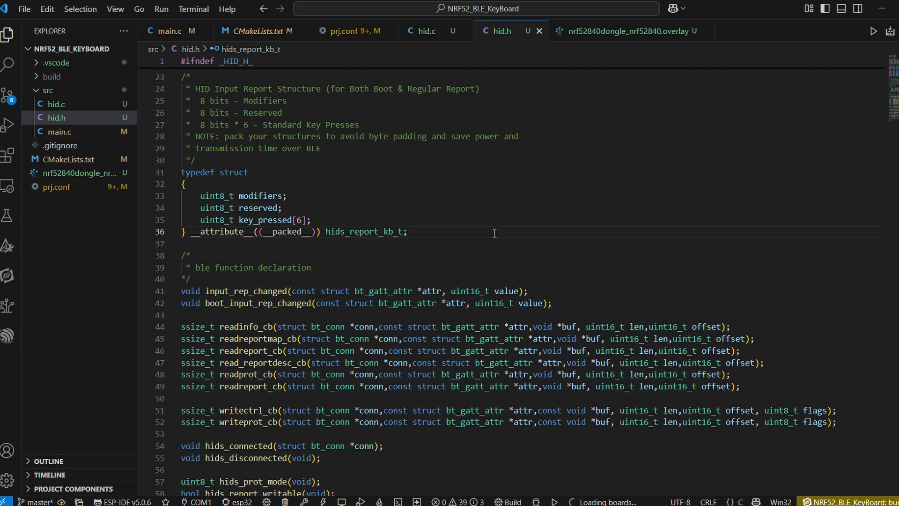
left_click(406, 232)
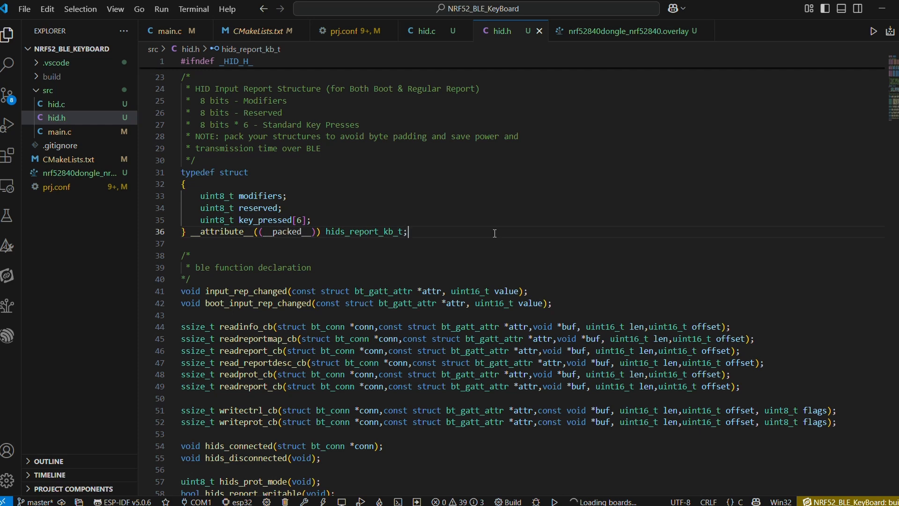
mouse_move(55, 104)
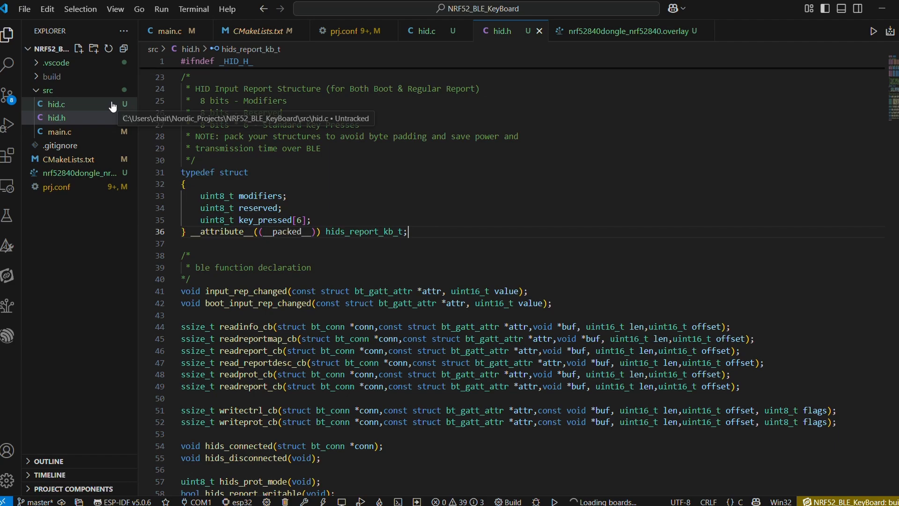
left_click(427, 31)
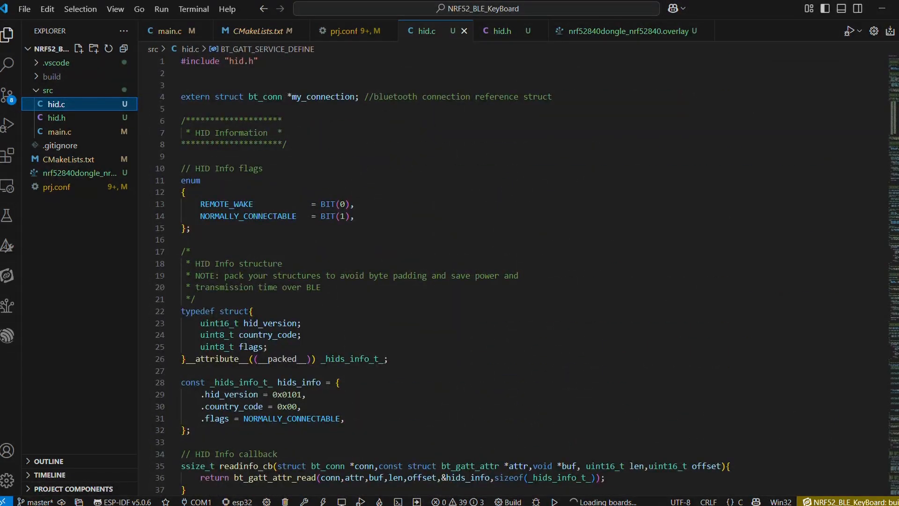
scroll("down", 3)
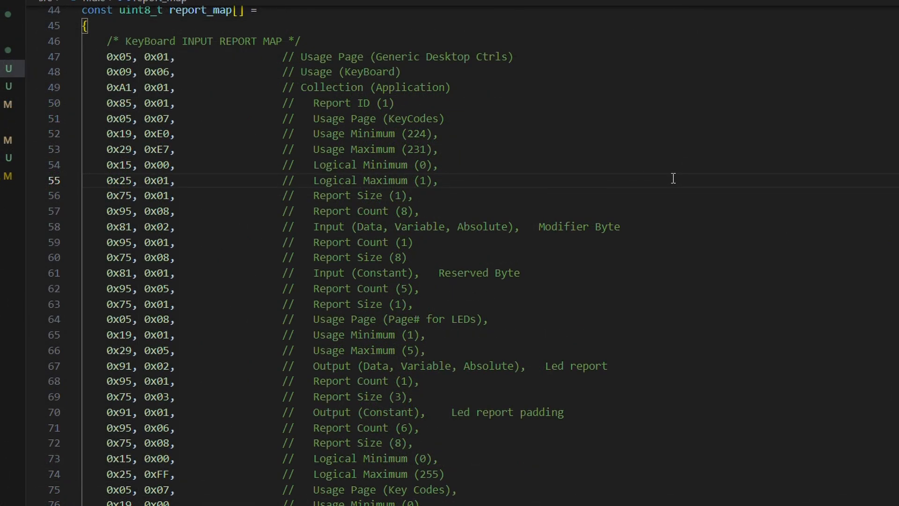
left_click_drag(314, 164, 419, 210)
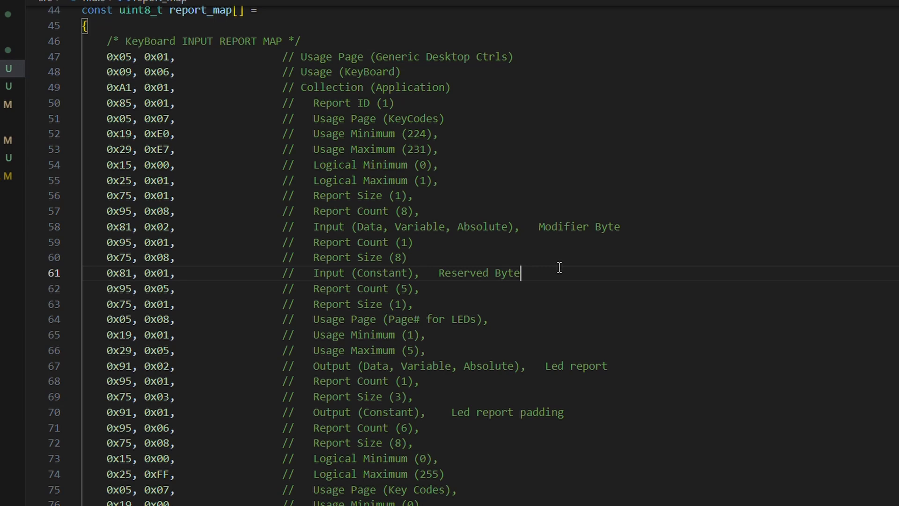
mouse_move(657, 368)
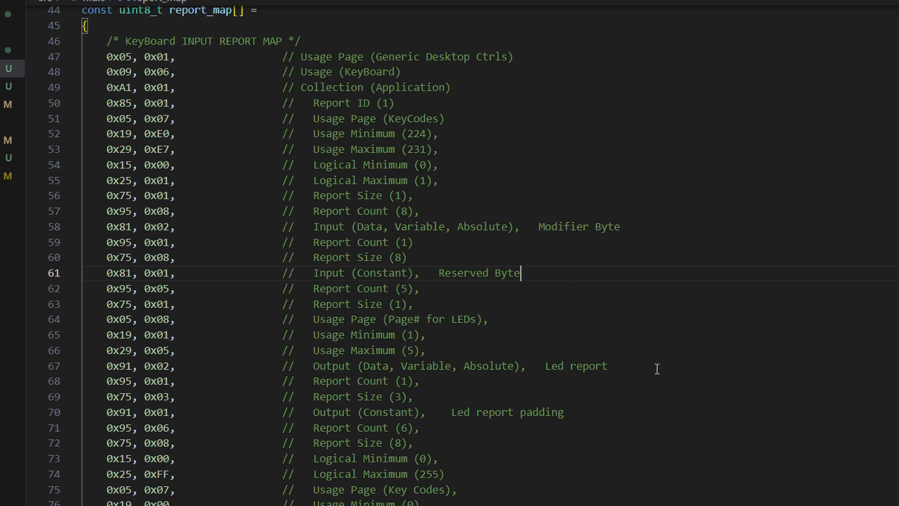
mouse_move(648, 362)
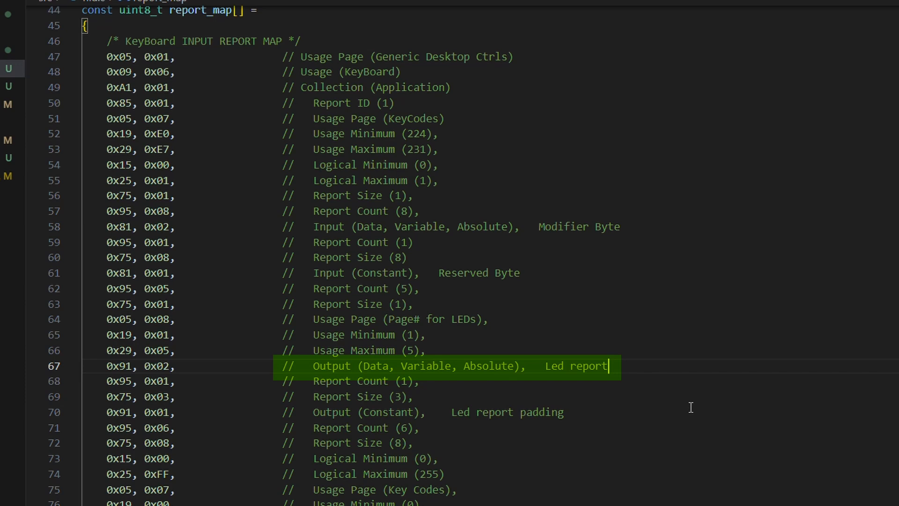
mouse_move(610, 405)
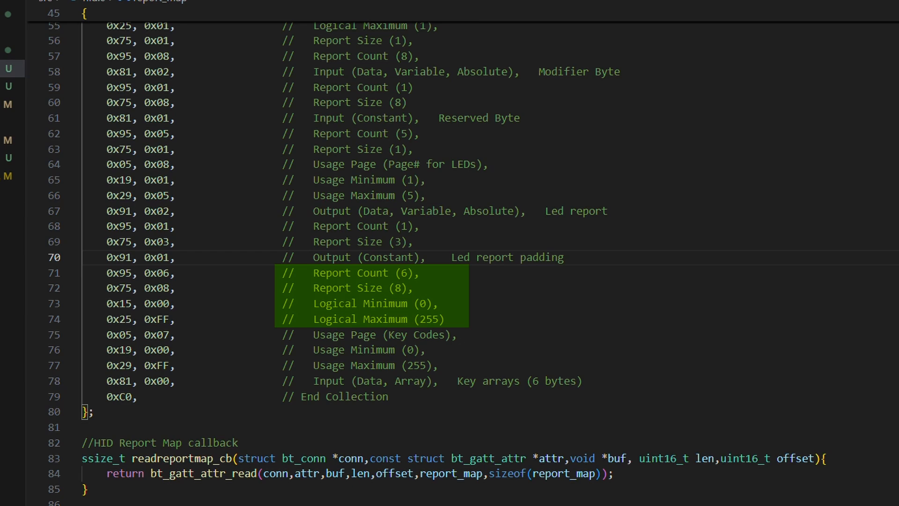
left_click(583, 381)
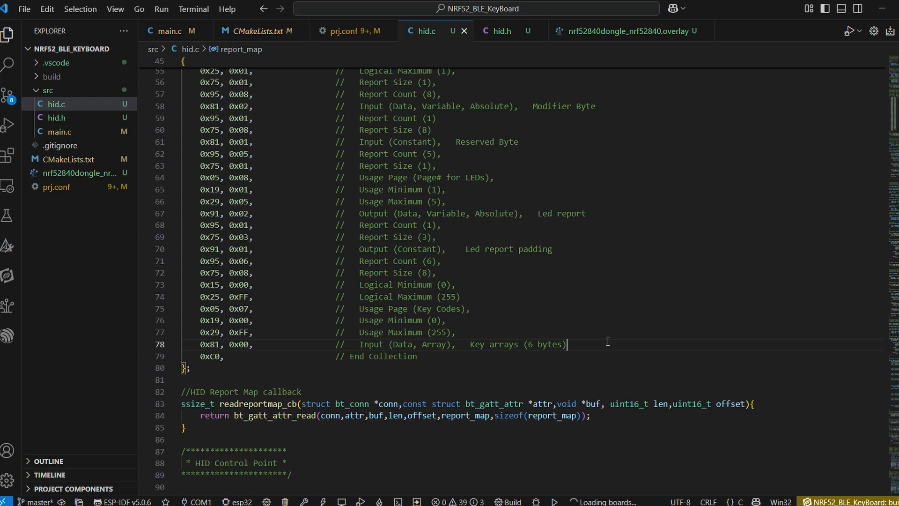
scroll("down", 3)
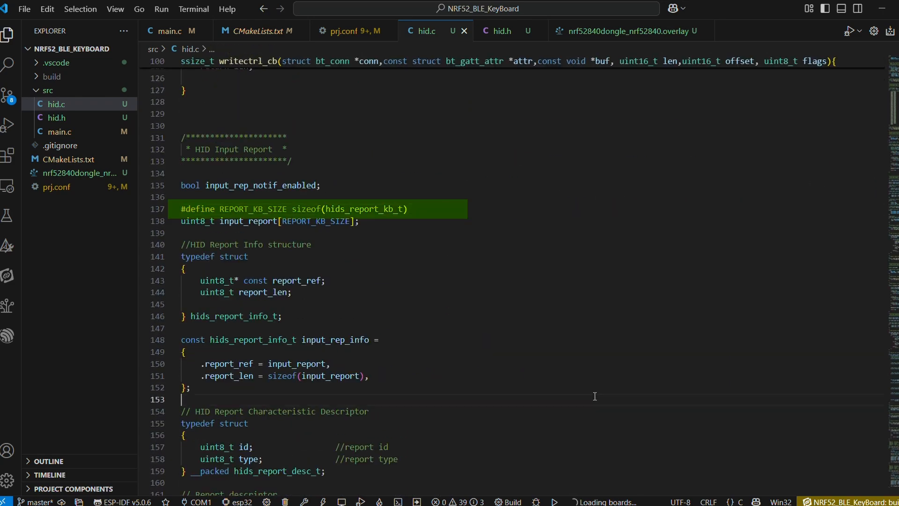
scroll("down", 3)
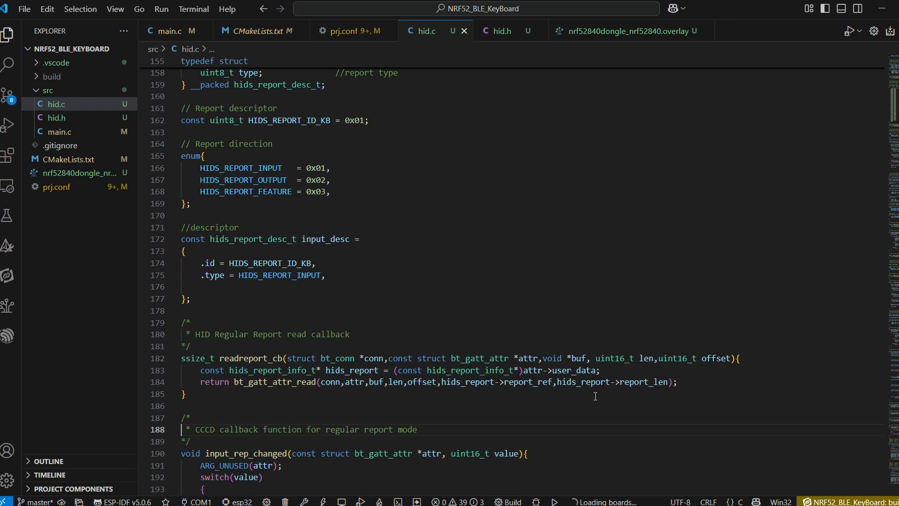
scroll("down", 3)
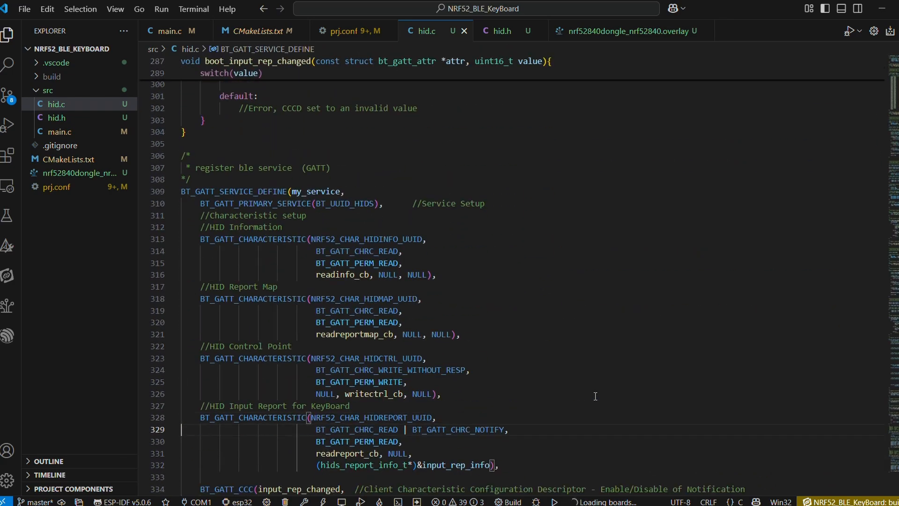
Walk through main.c from the top down to the take_action function
left_click(168, 30)
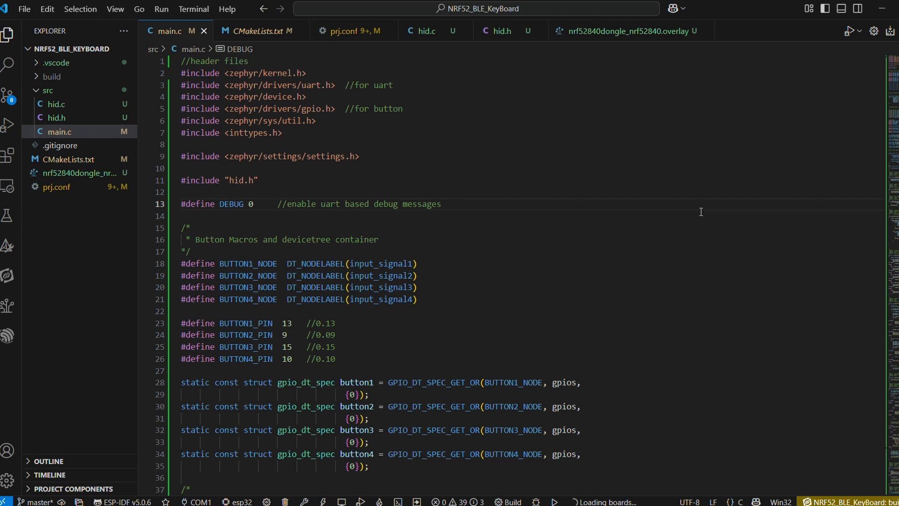
scroll("down", 3)
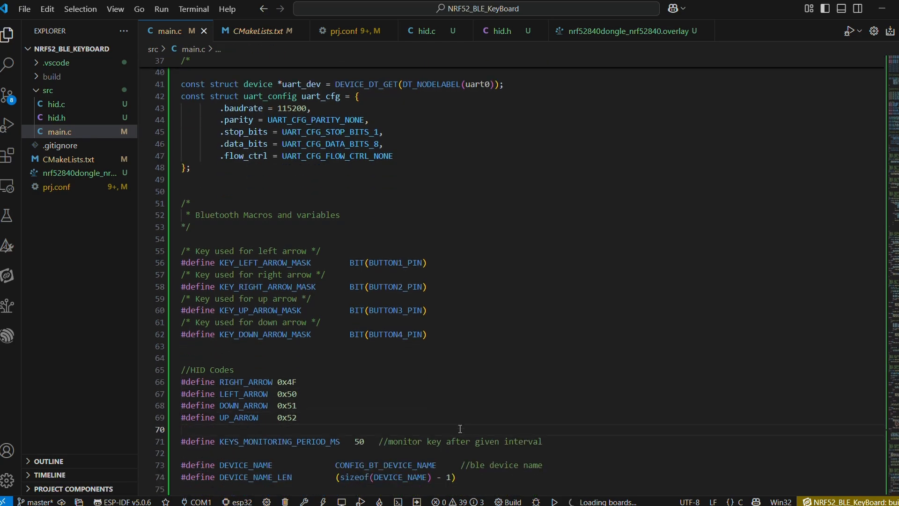
scroll("down", 3)
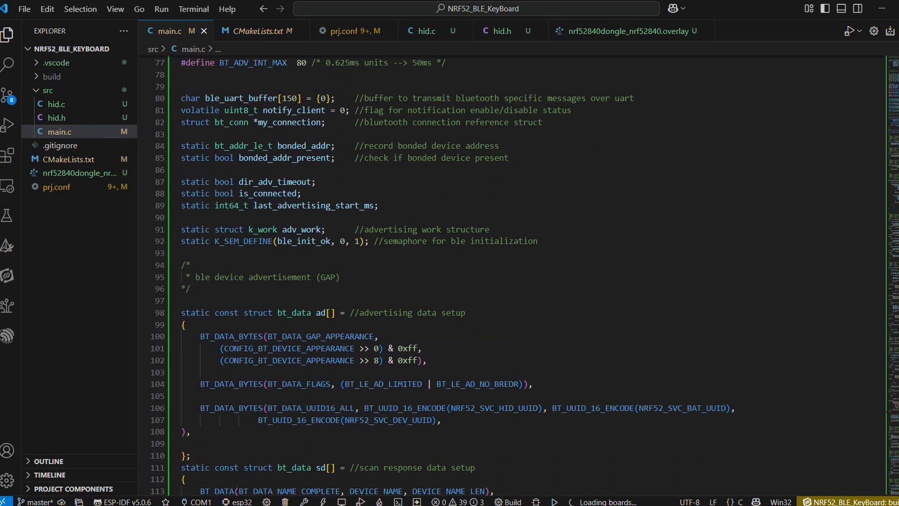
scroll("down", 3)
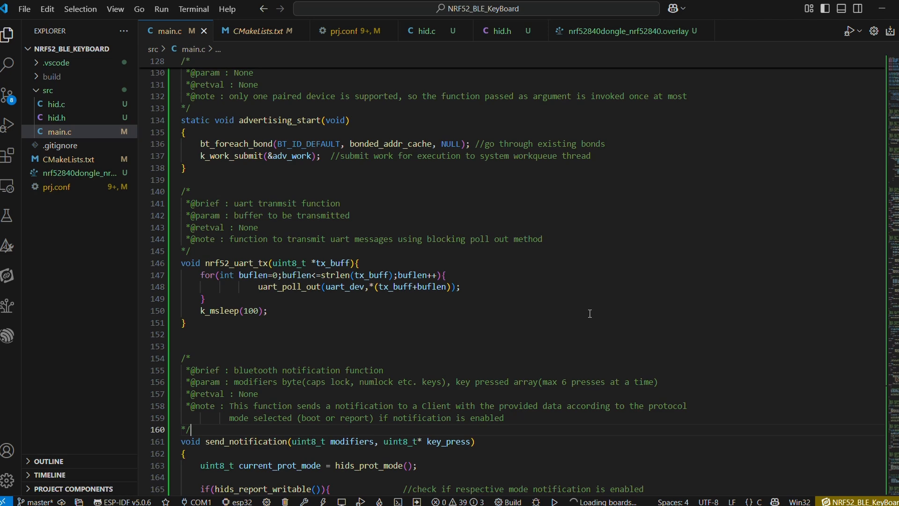
scroll("down", 3)
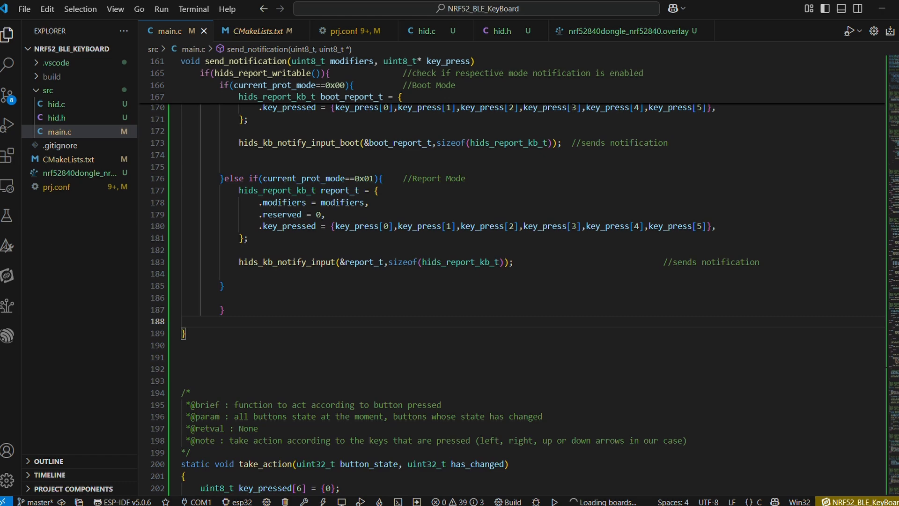
scroll("down", 3)
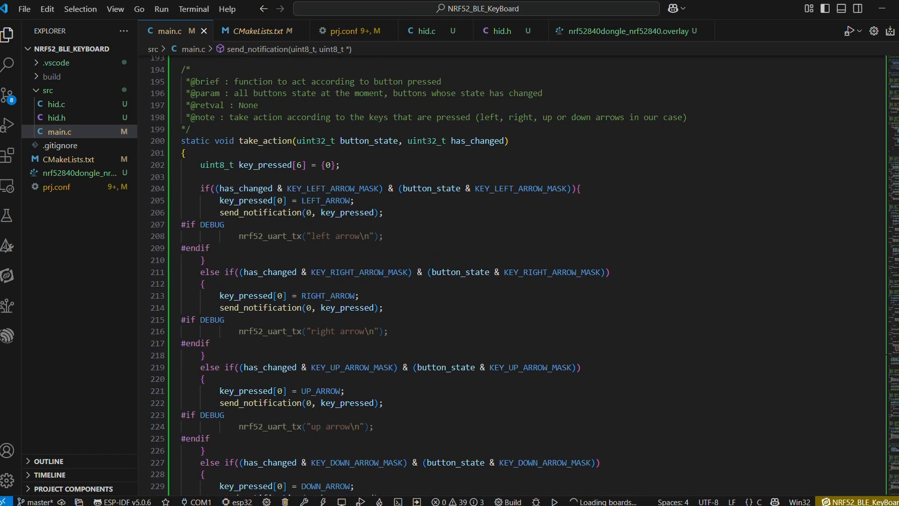
left_click(581, 188)
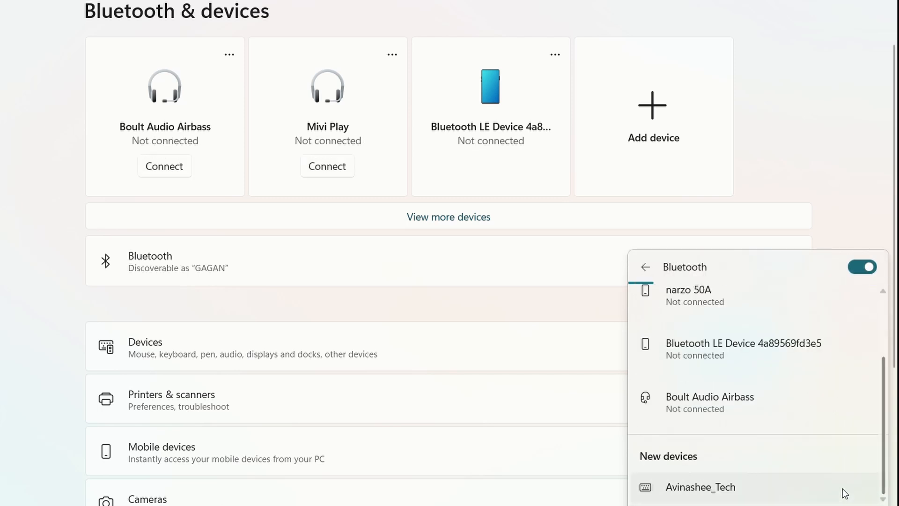
Pair the laptop with Avinashee_Tech from the New devices list
left_click(700, 487)
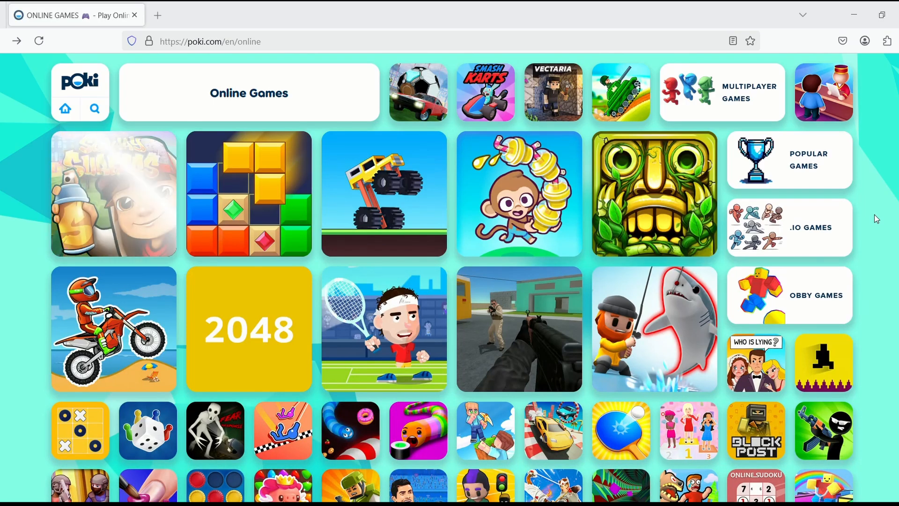
Click on the poki.com/en/online games collection page
left_click(653, 194)
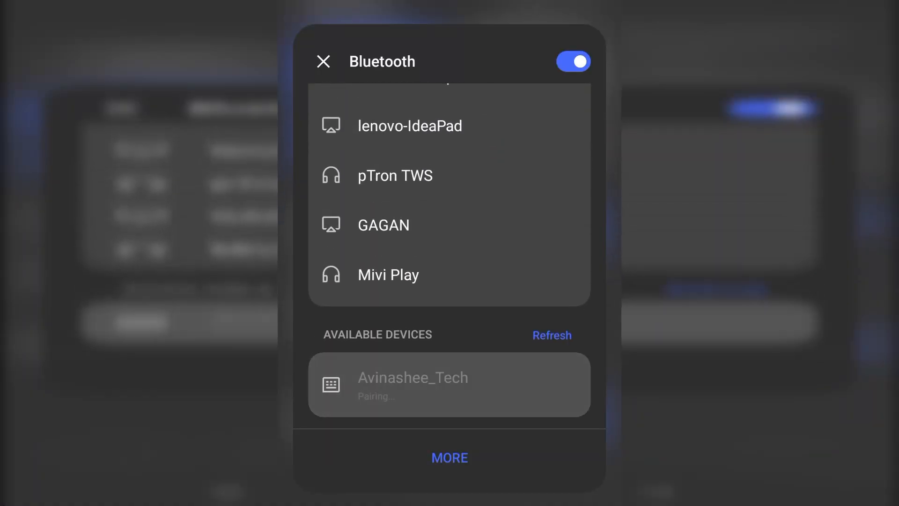
Pair Avinashee_Tech and turn on Use on-screen keyboard under Physical keyboards
left_click(322, 61)
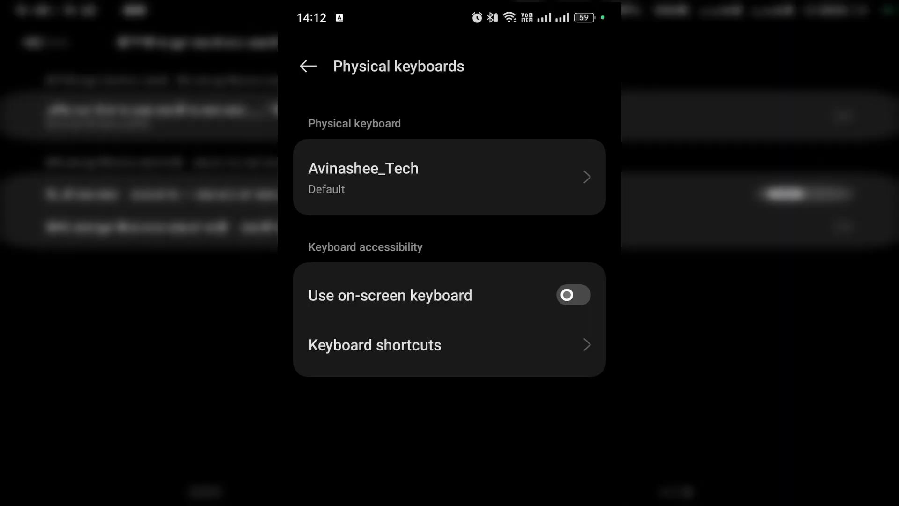
left_click(571, 294)
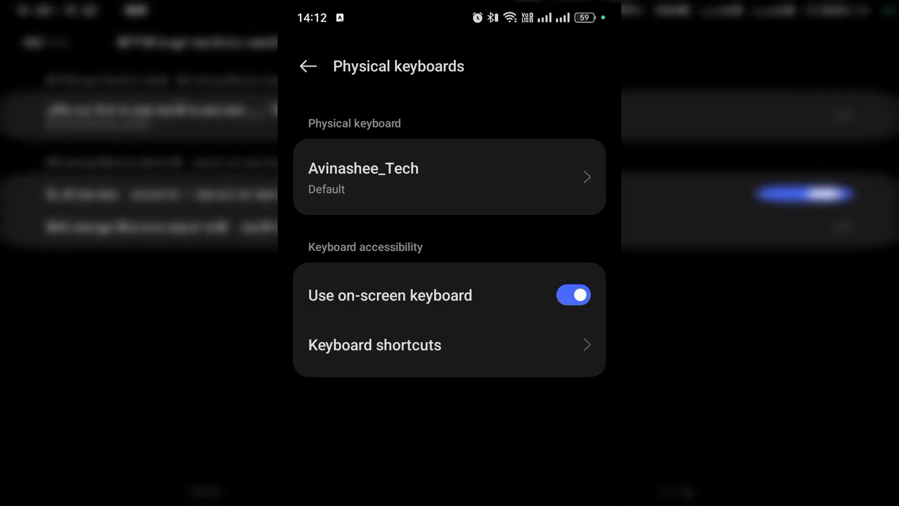
left_click(572, 294)
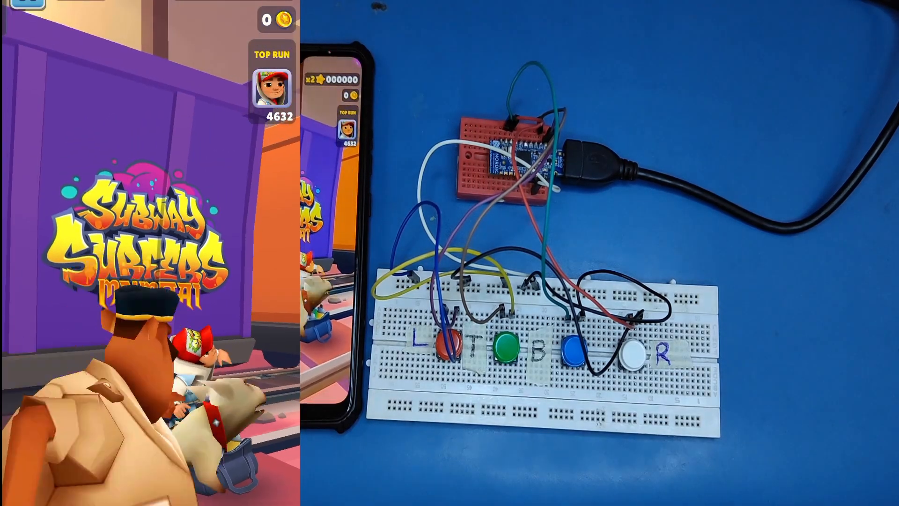
Tap the Subway Surfers screen to start a new run
left_click(582, 342)
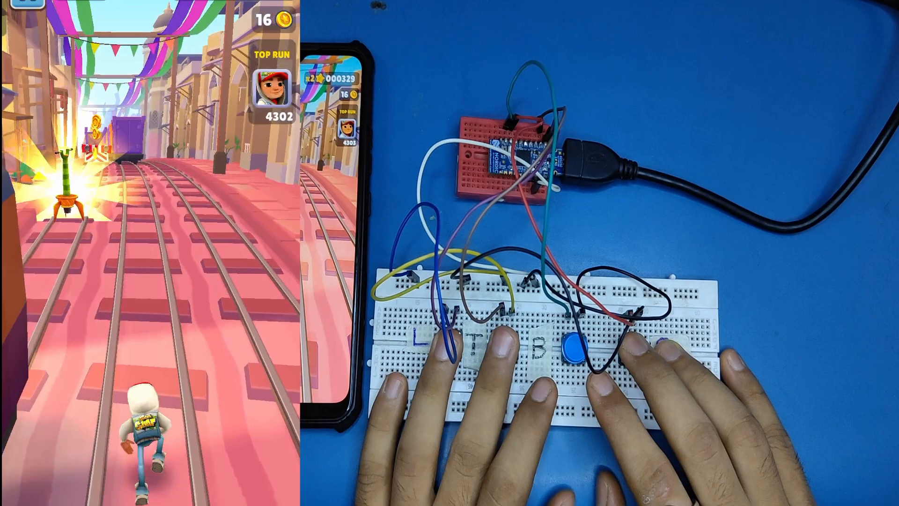